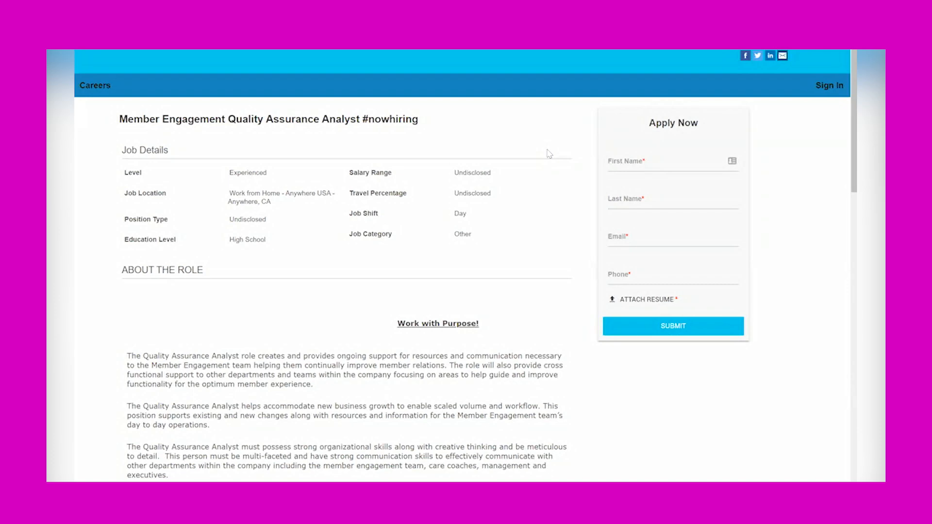
{"action": "scroll", "scroll_direction": "down", "scroll_amount": 3}
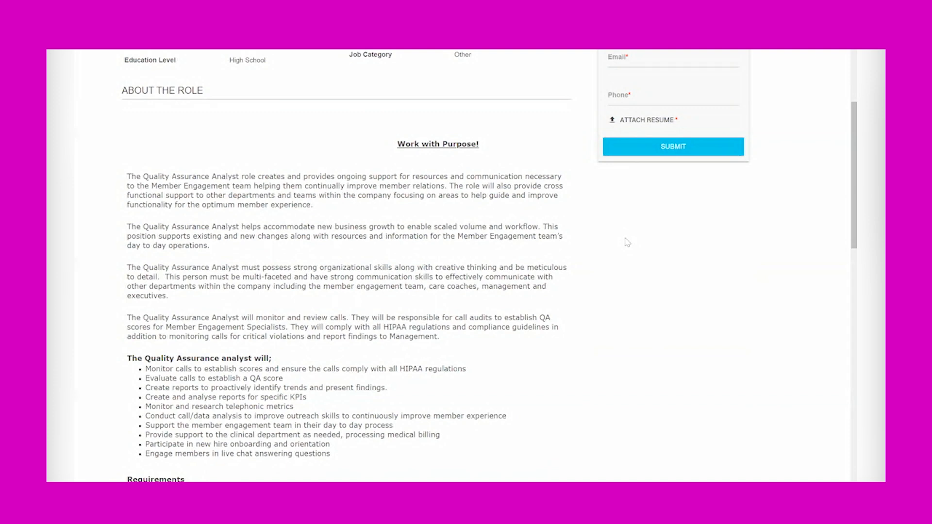
{"action": "scroll", "scroll_direction": "down", "scroll_amount": 3}
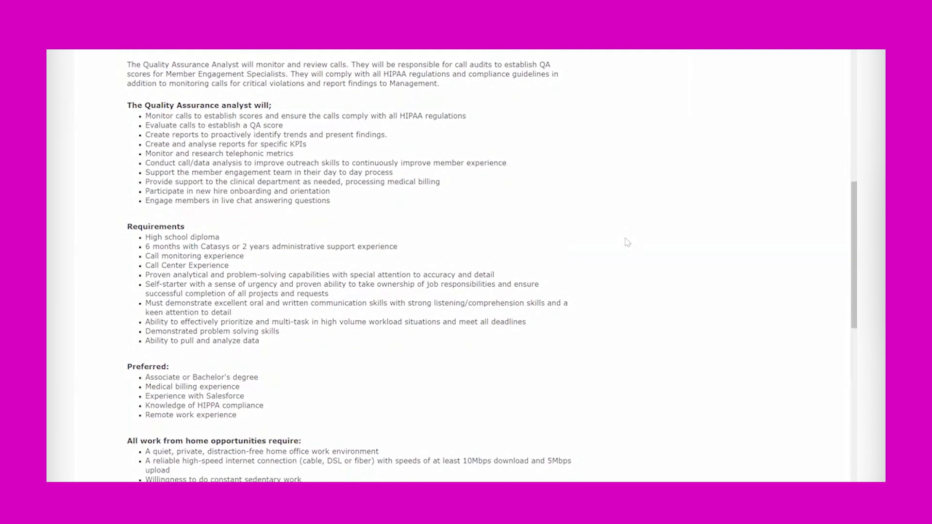
{"action": "scroll", "scroll_direction": "down", "scroll_amount": 3}
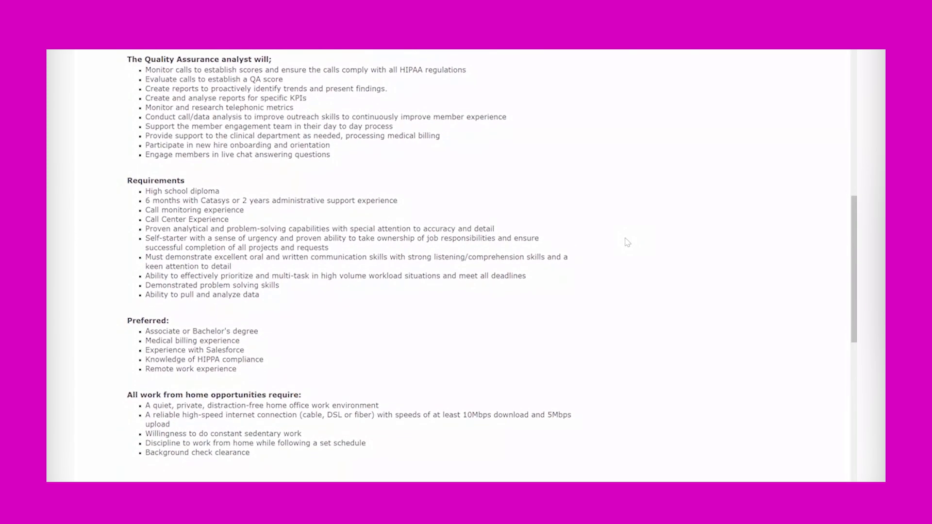
{"action": "scroll", "scroll_direction": "down", "scroll_amount": 3}
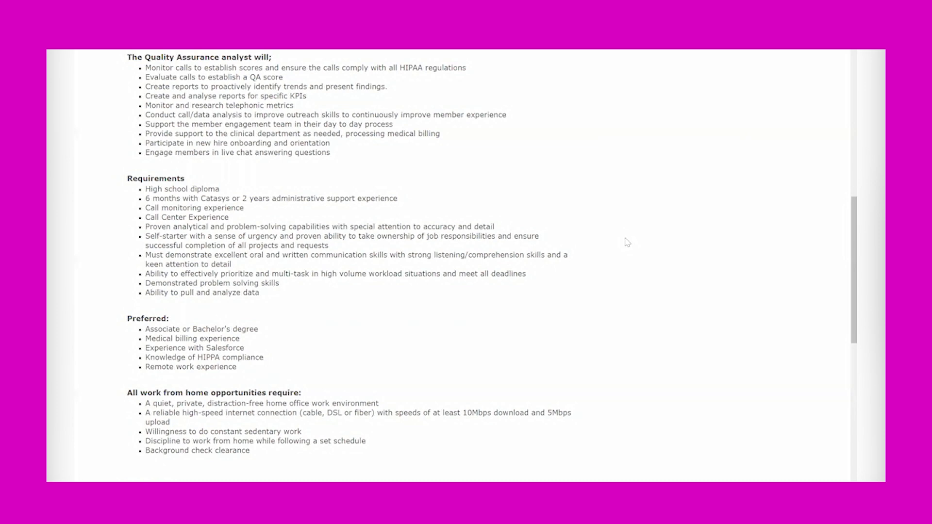
{"action": "scroll", "scroll_direction": "down", "scroll_amount": 3}
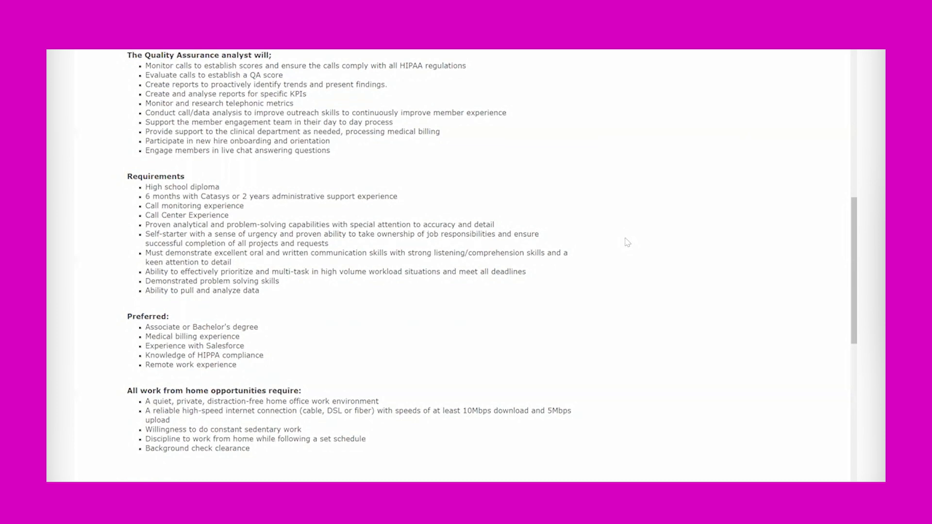
{"action": "scroll", "scroll_direction": "down", "scroll_amount": 3}
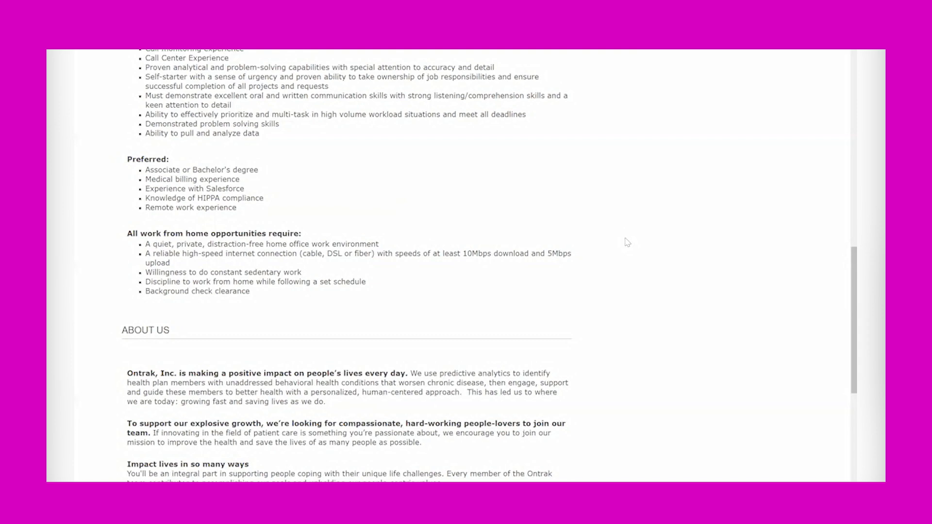
{"action": "scroll", "scroll_direction": "down", "scroll_amount": 3}
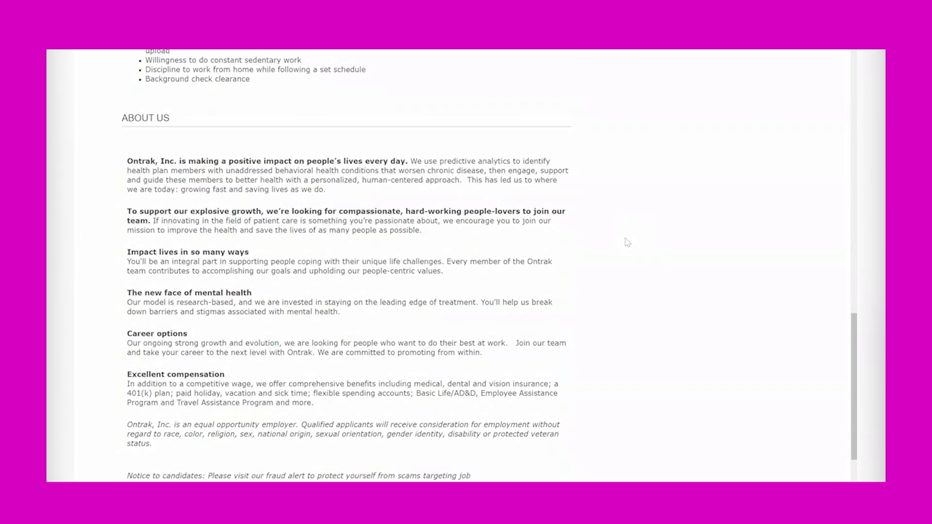
{"action": "scroll", "scroll_direction": "down", "scroll_amount": 3}
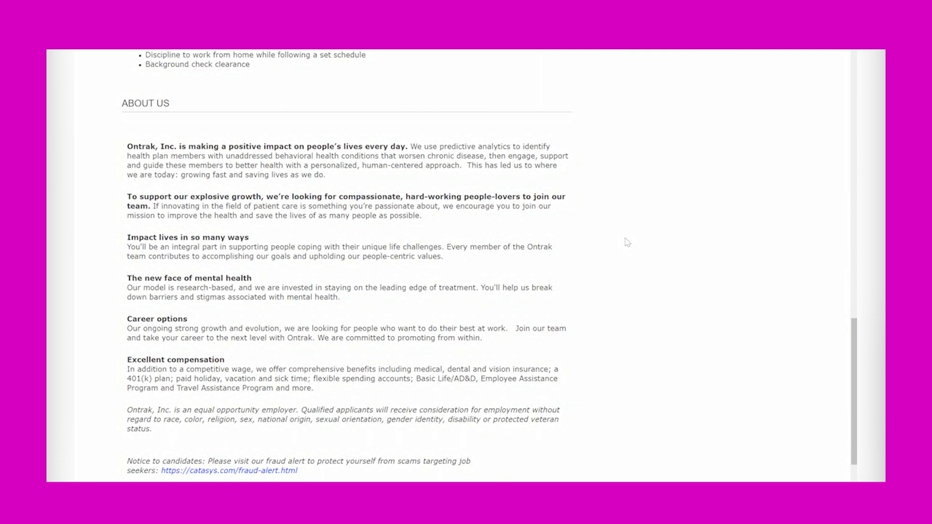
{"action": "scroll", "scroll_direction": "down", "scroll_amount": 3}
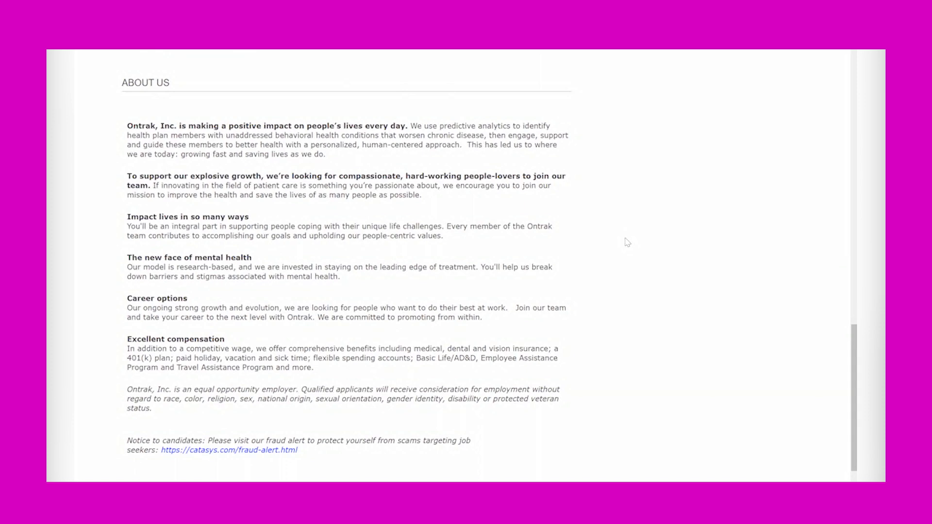
{"action": "mouse_move", "coordinate": [572, 214]}
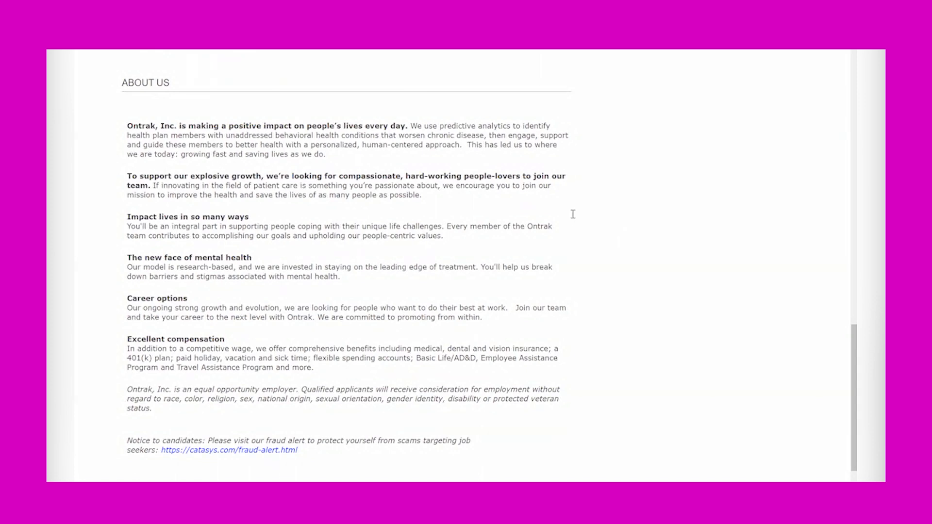
{"action": "mouse_move", "coordinate": [307, 357]}
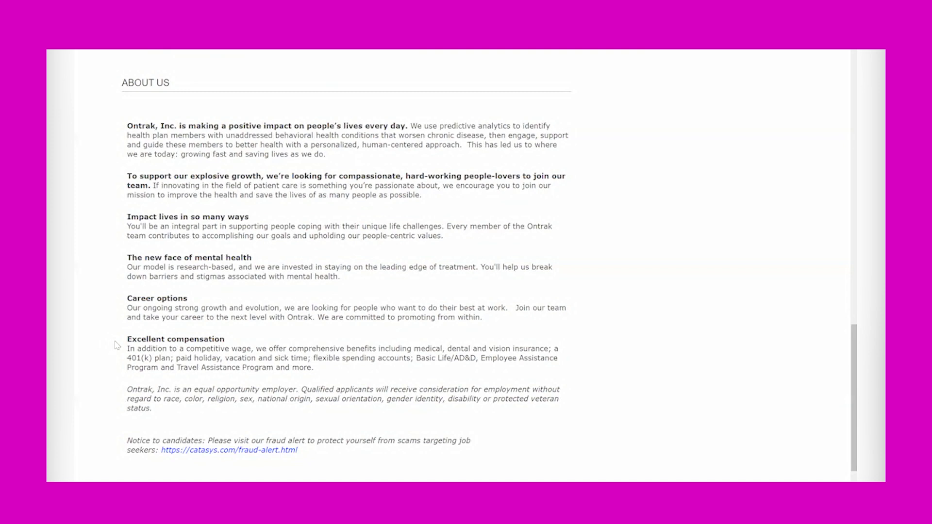
{"action": "mouse_move", "coordinate": [406, 367]}
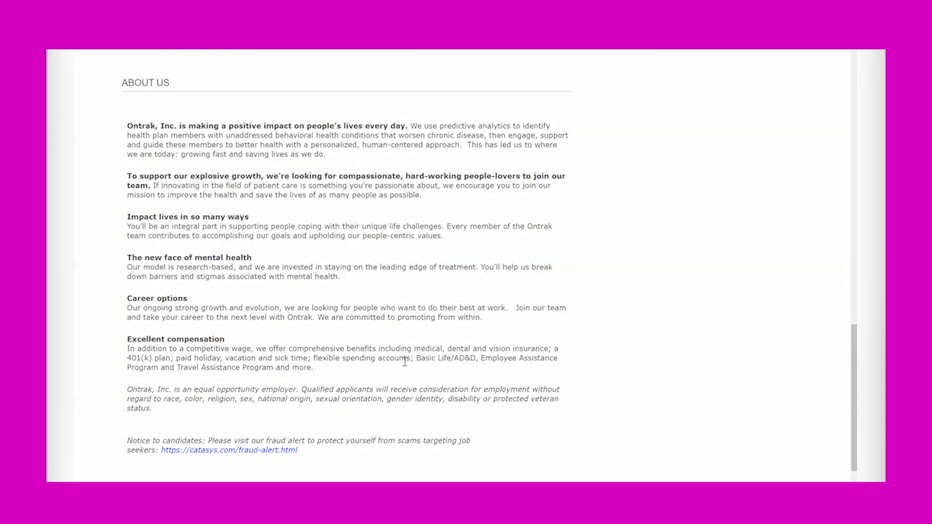
{"action": "mouse_move", "coordinate": [202, 359]}
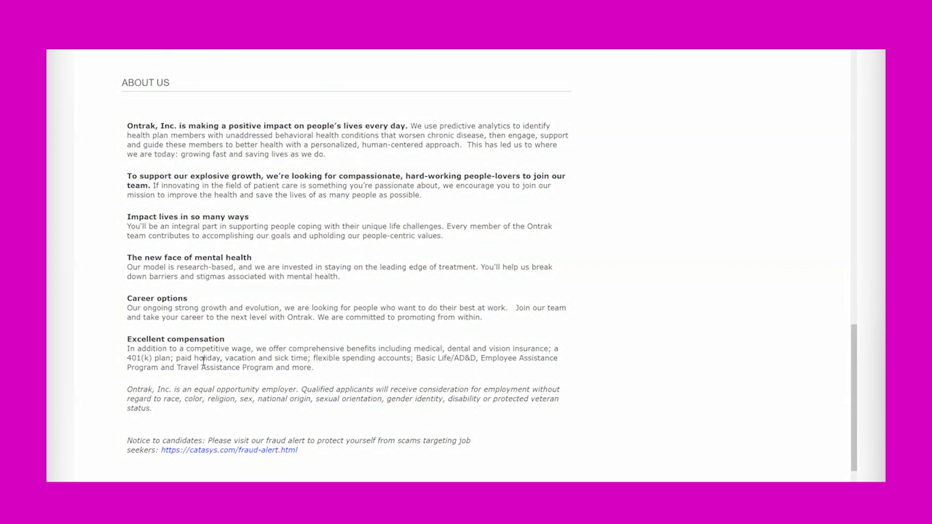
{"action": "mouse_move", "coordinate": [359, 371]}
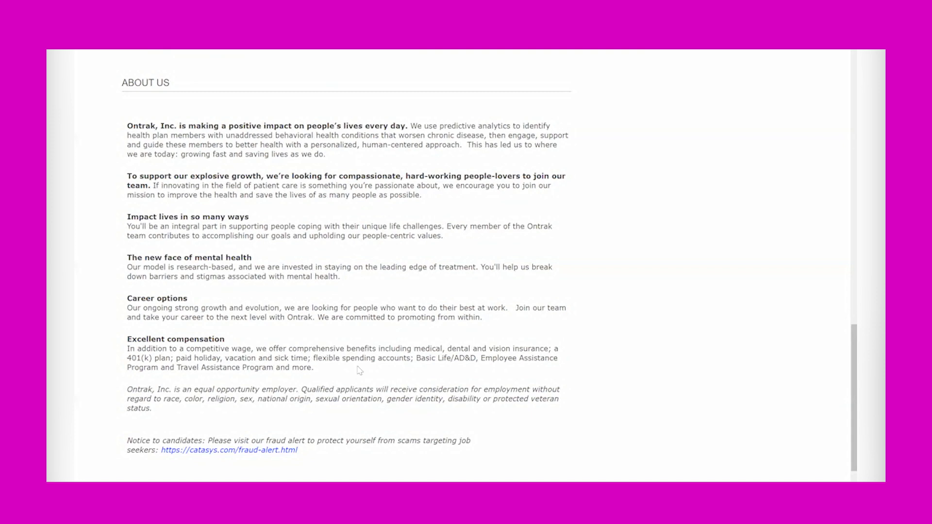
{"action": "mouse_move", "coordinate": [453, 373]}
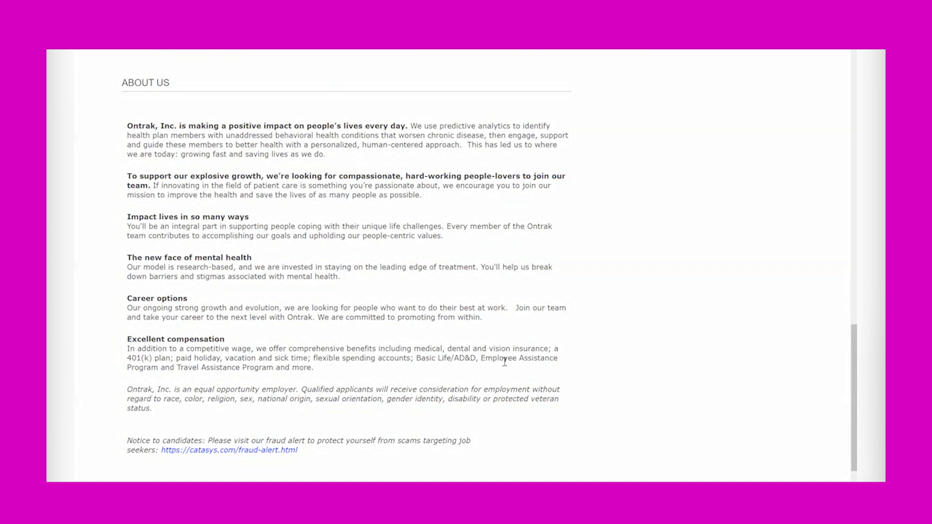
{"action": "mouse_move", "coordinate": [203, 398]}
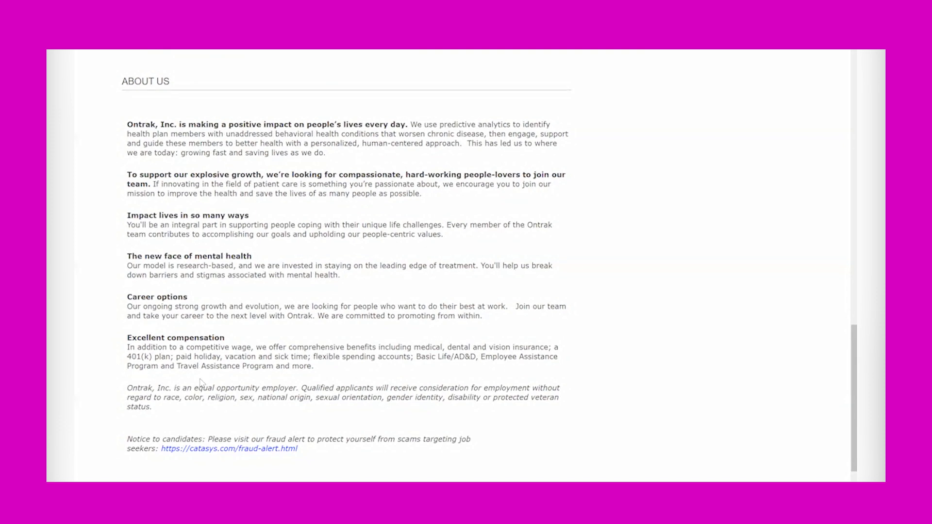
{"action": "scroll", "scroll_direction": "down", "scroll_amount": 3}
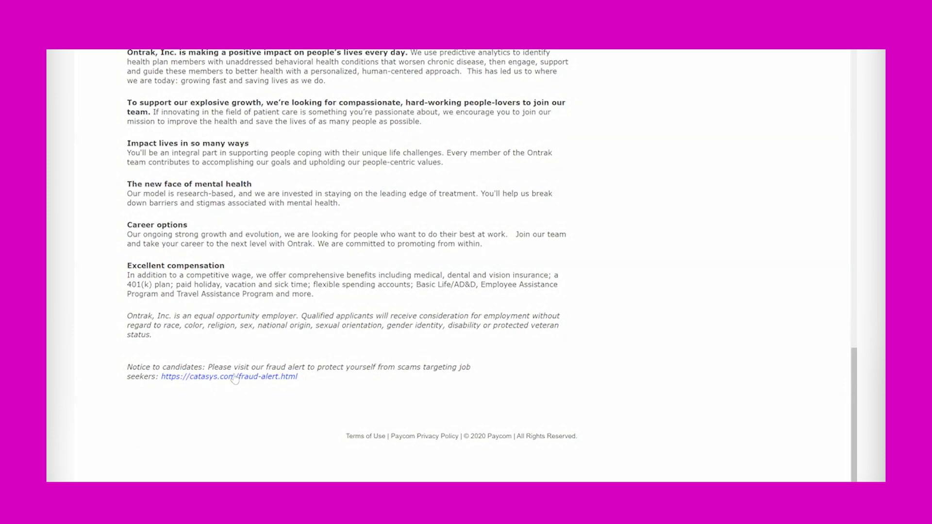
{"action": "mouse_move", "coordinate": [364, 382]}
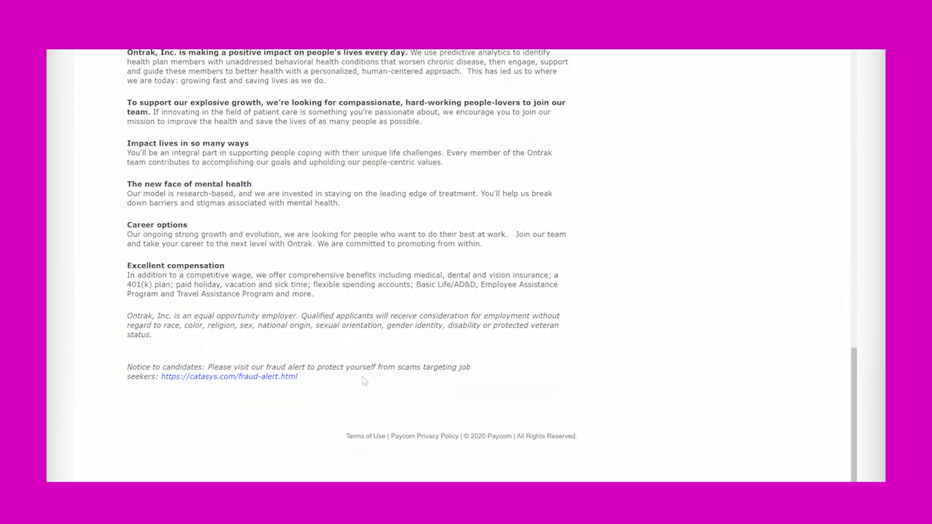
{"action": "mouse_move", "coordinate": [148, 363]}
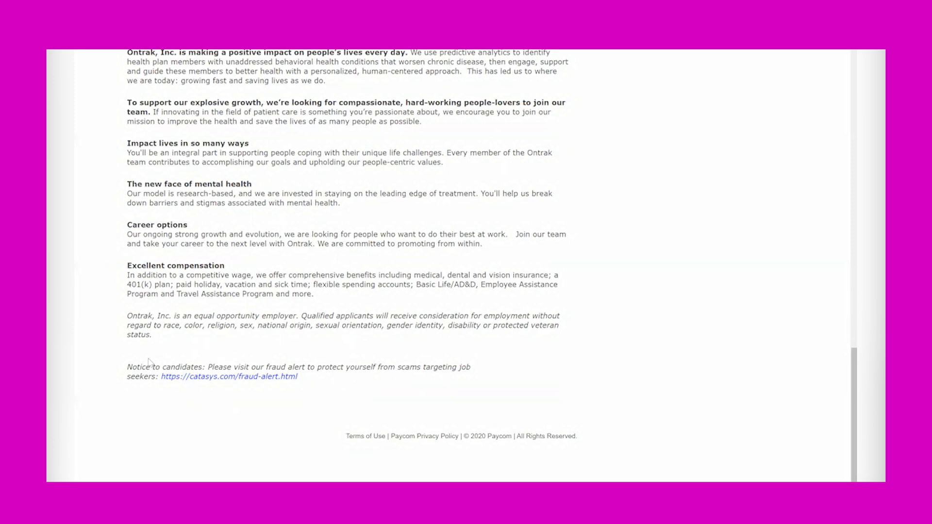
{"action": "mouse_move", "coordinate": [338, 368]}
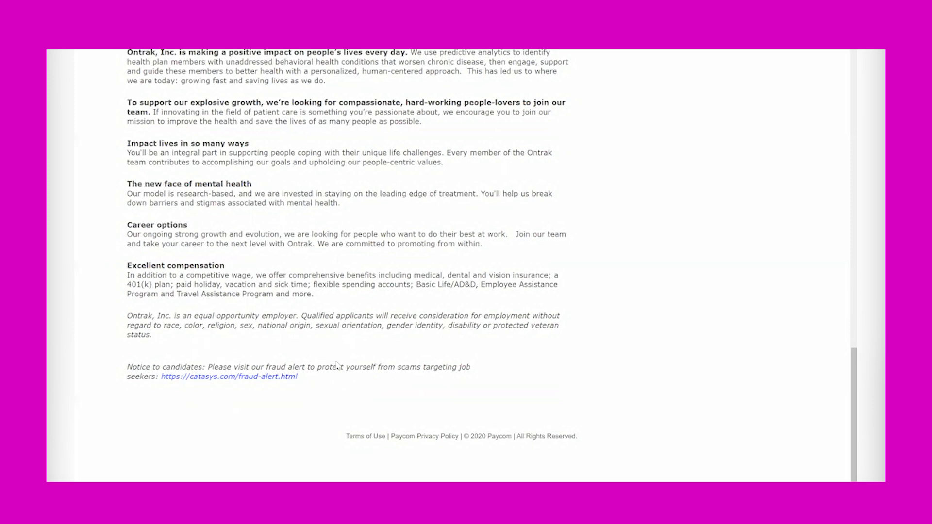
{"action": "scroll", "scroll_direction": "up", "scroll_amount": 3}
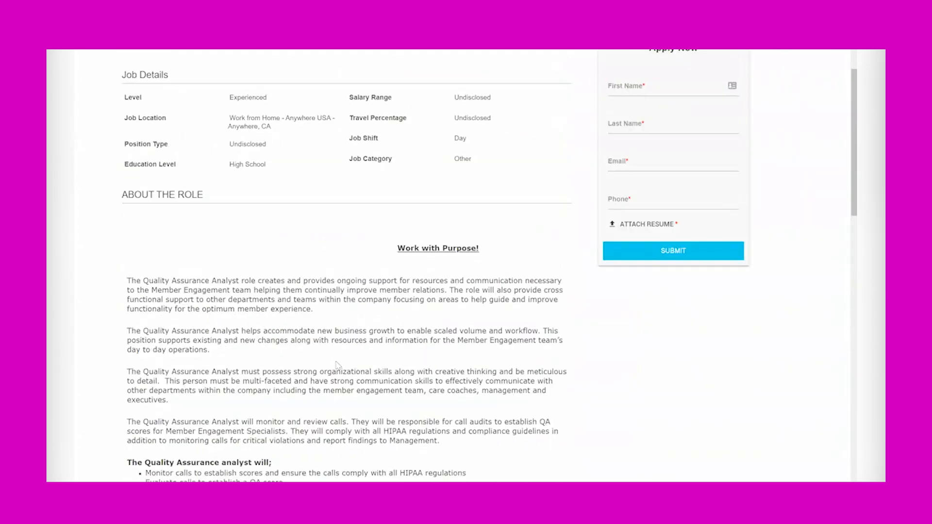
{"action": "scroll", "scroll_direction": "up", "scroll_amount": 3}
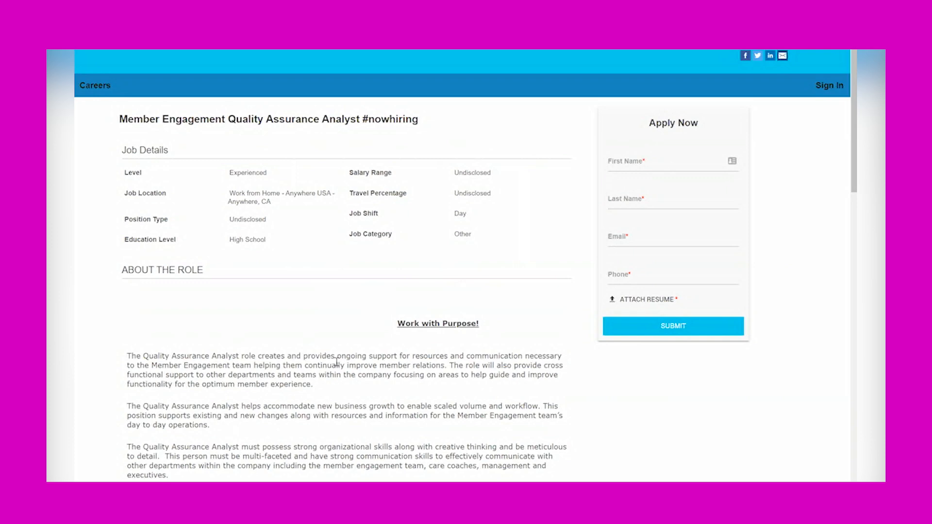
{"action": "mouse_move", "coordinate": [594, 208]}
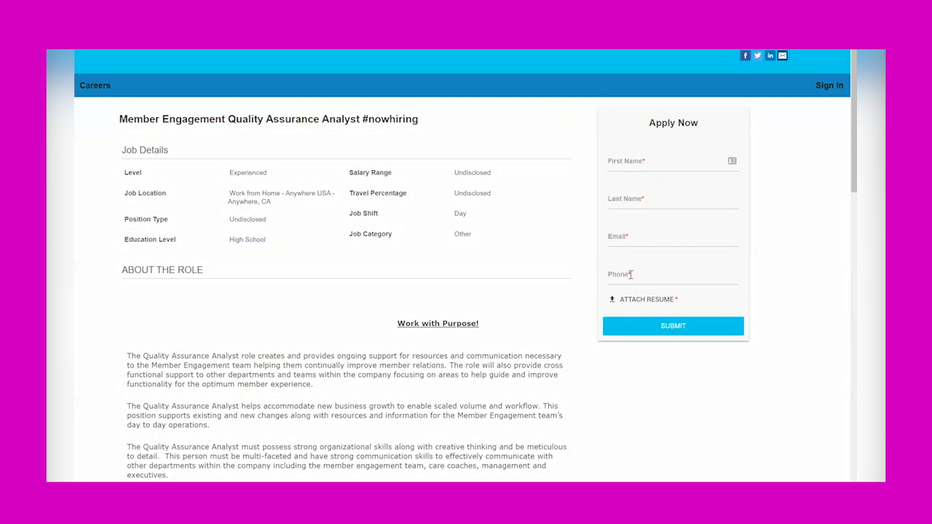
{"action": "mouse_move", "coordinate": [649, 325]}
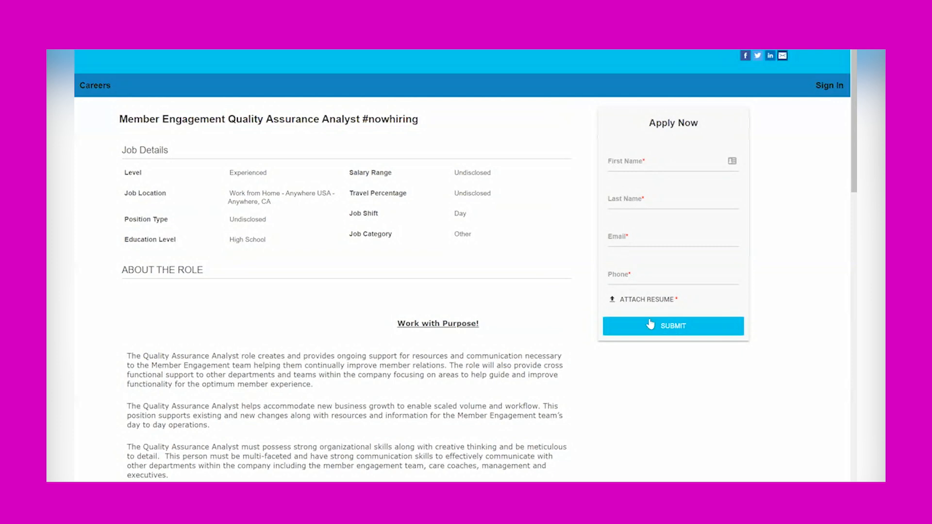
{"action": "mouse_move", "coordinate": [540, 212]}
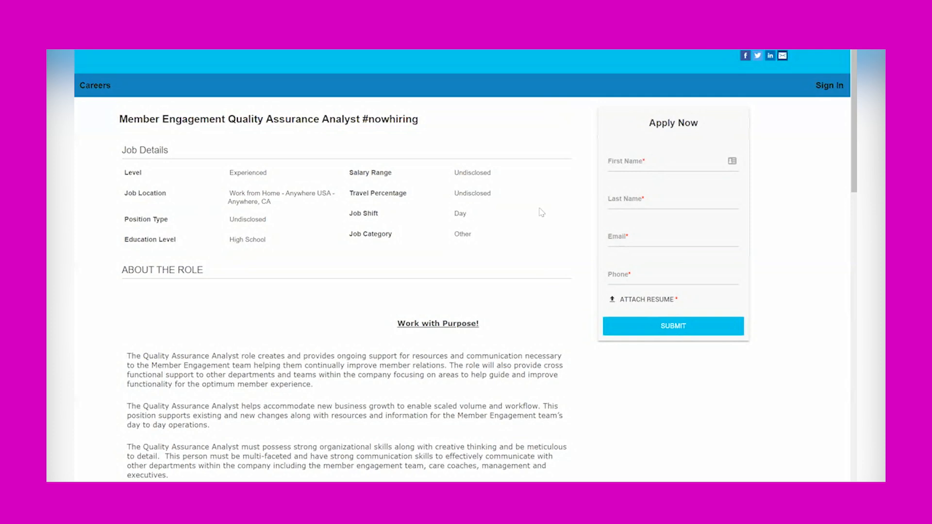